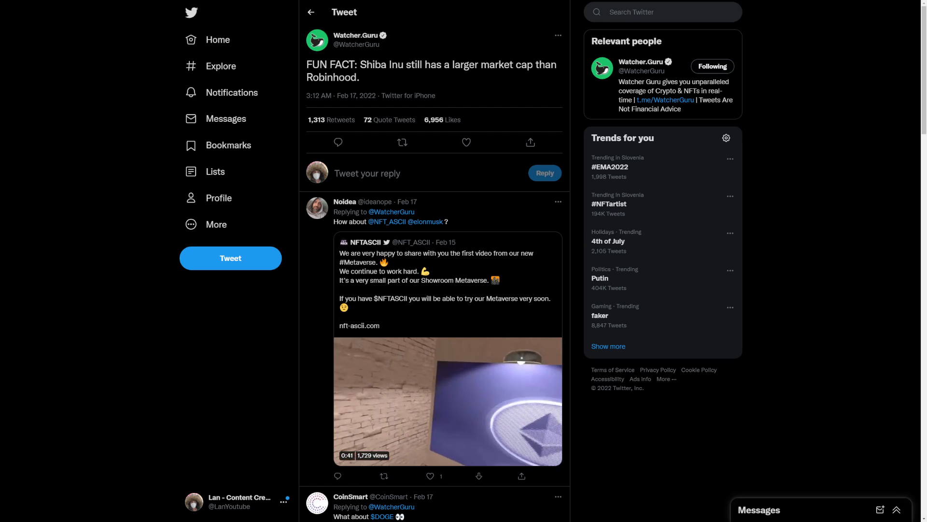
mouse_move(384, 221)
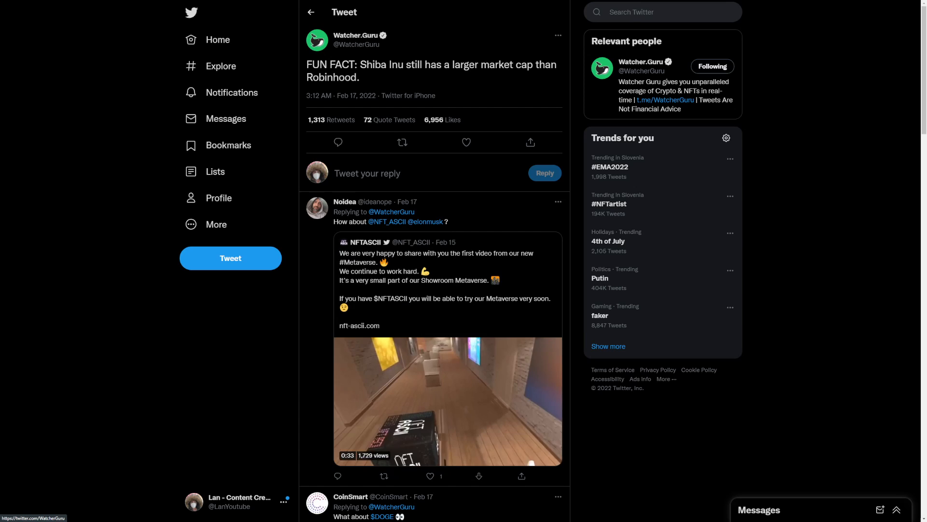
Scroll through the replies under the Shiba Inu market-cap tweet
scroll(down, 3)
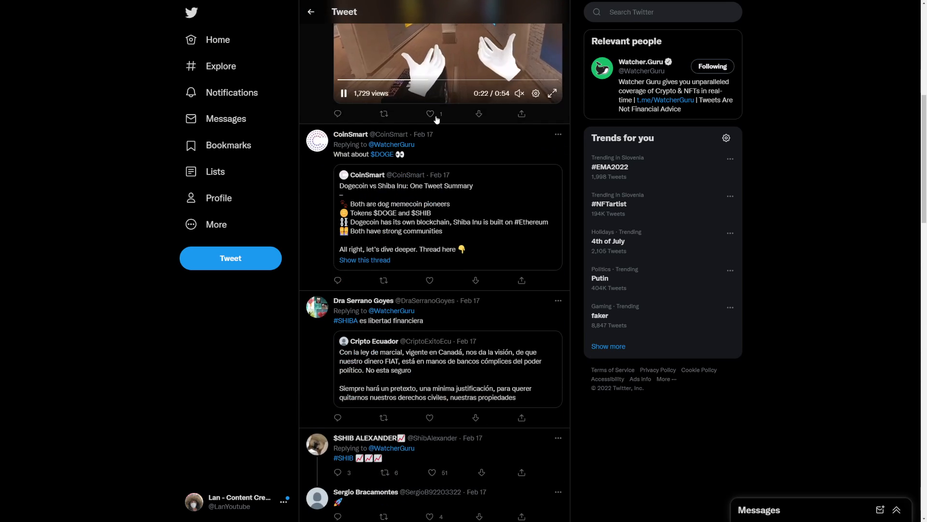
scroll(up, 3)
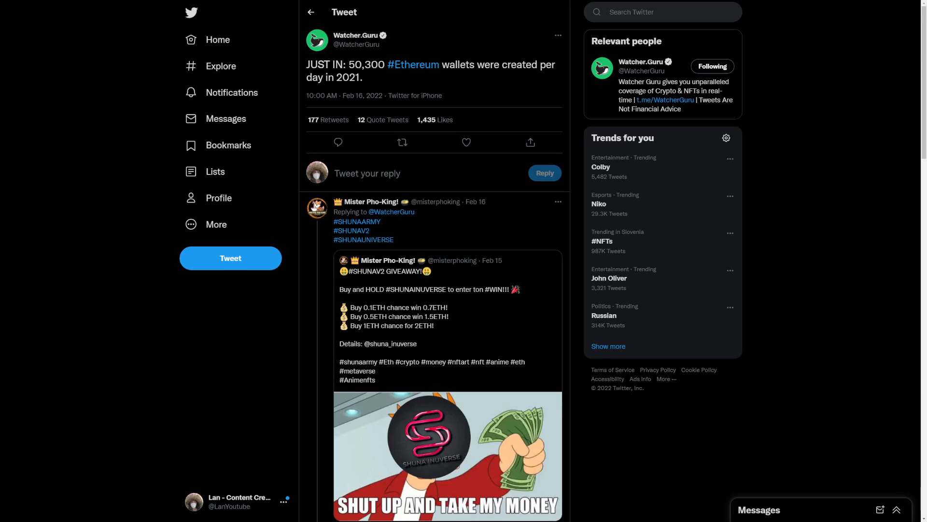
mouse_move(356, 35)
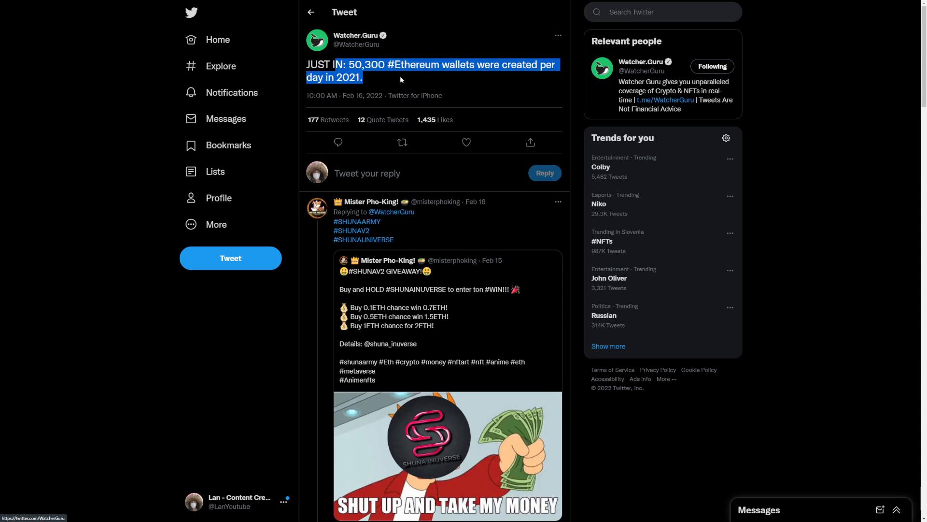
Move to MILKSHAKE's tweet about Coinbase's crypto remittance pilot for Mexico
click(377, 88)
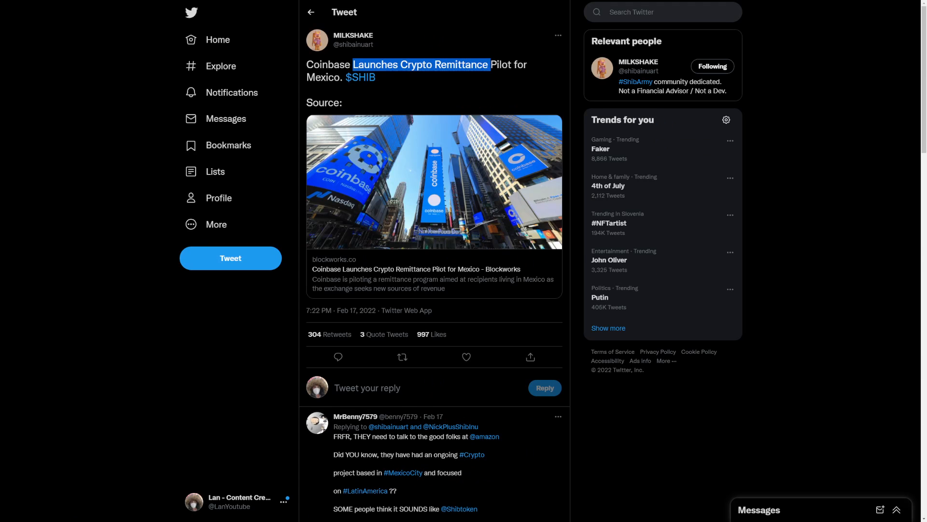
click(420, 77)
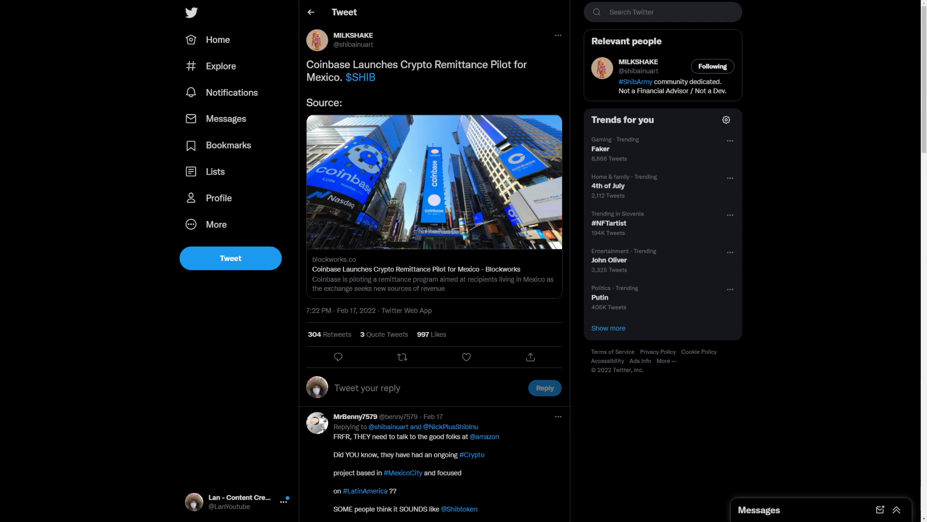
scroll(down, 3)
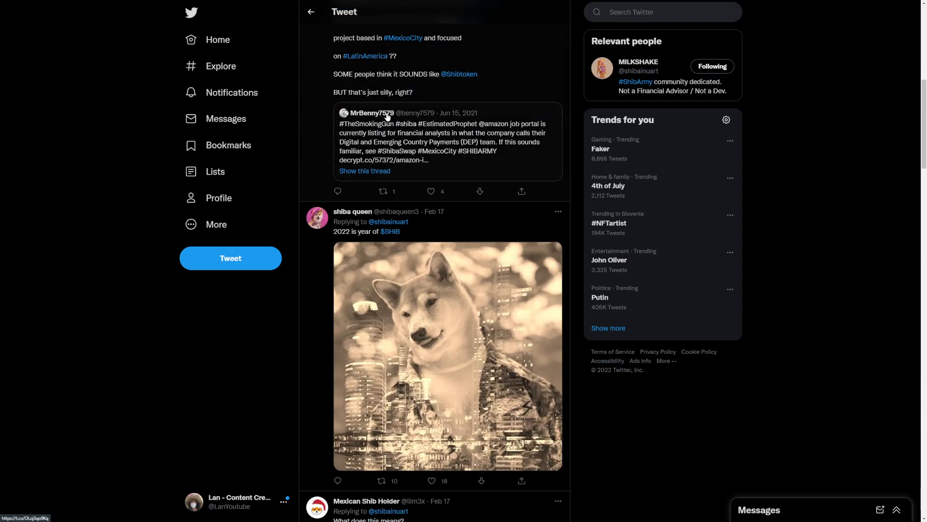
scroll(down, 3)
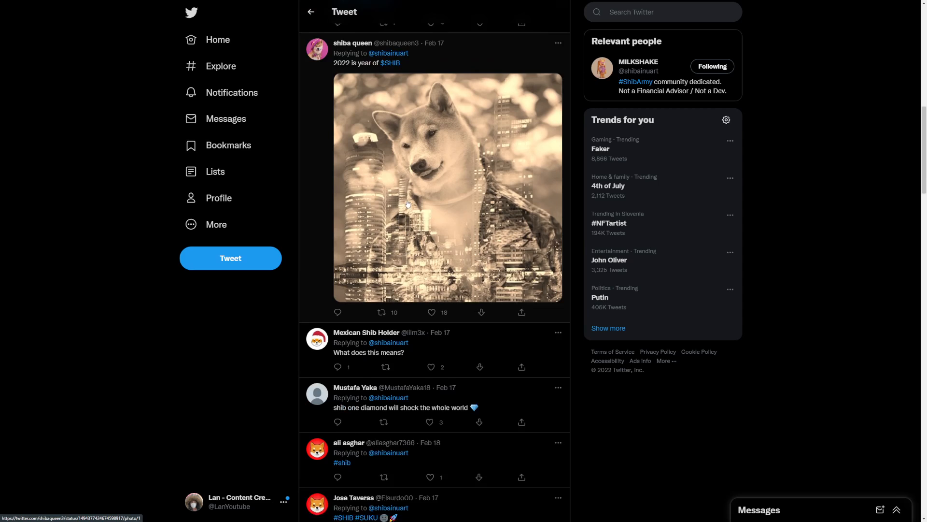
scroll(up, 3)
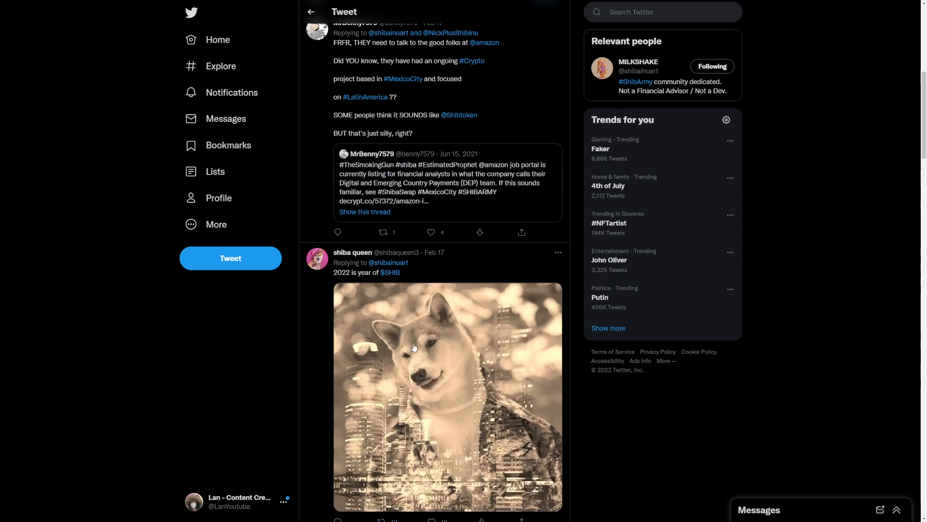
scroll(down, 3)
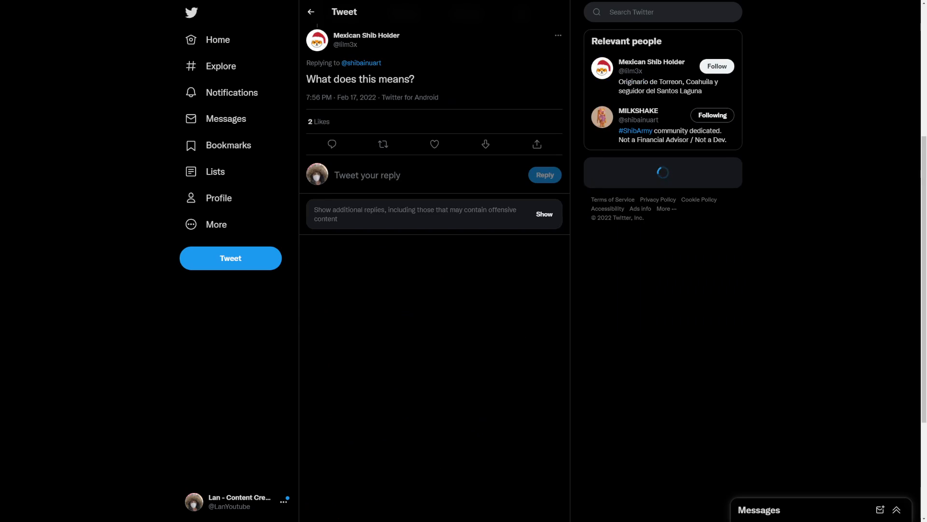
click(543, 213)
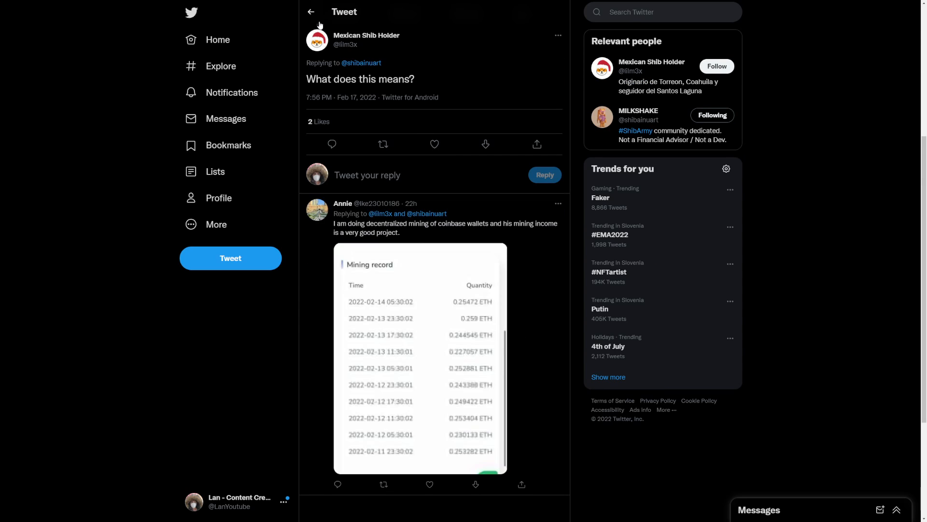
scroll(down, 3)
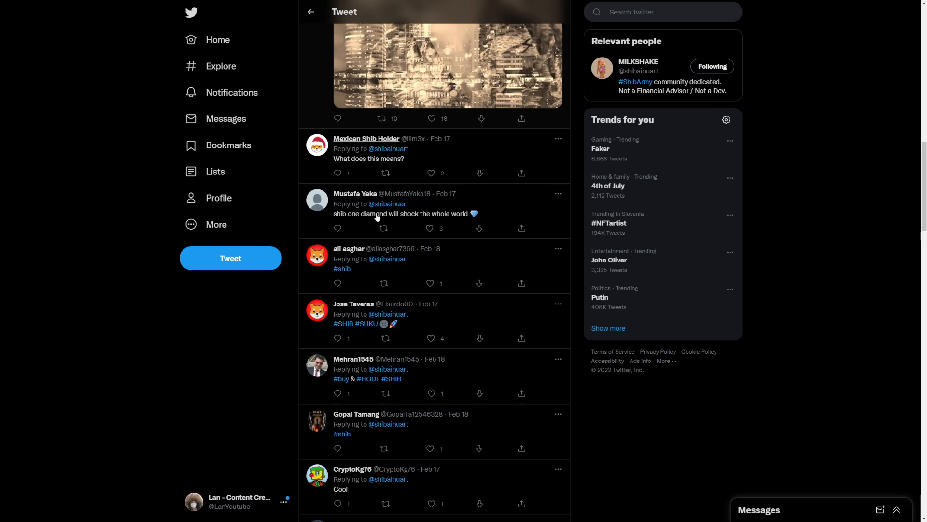
scroll(up, 3)
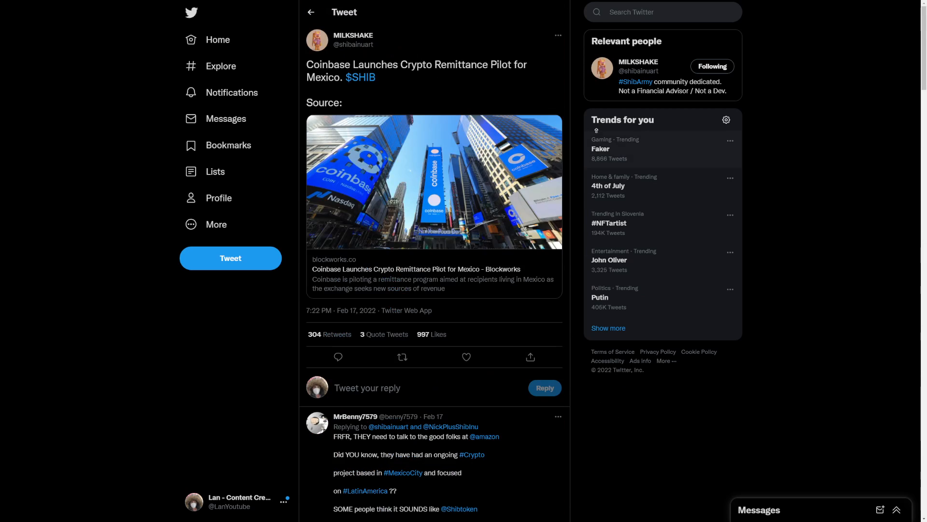
mouse_move(404, 132)
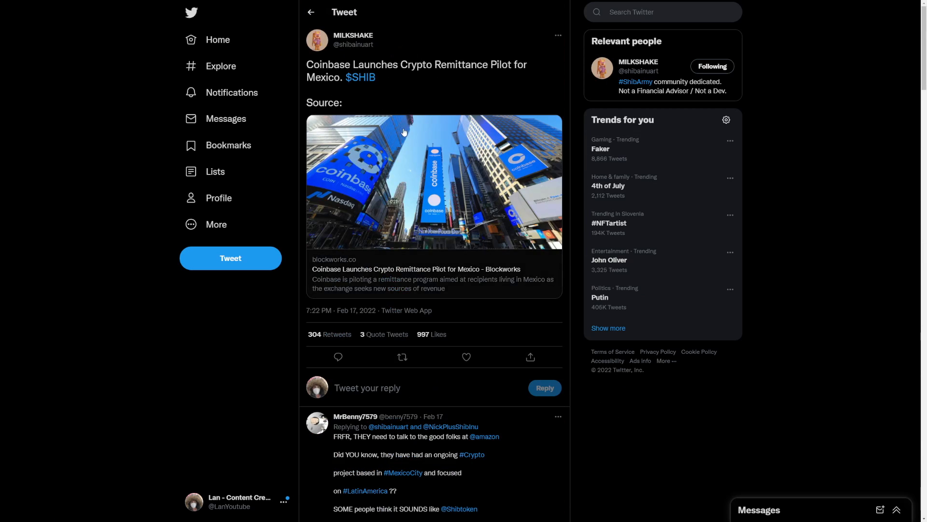
click(415, 268)
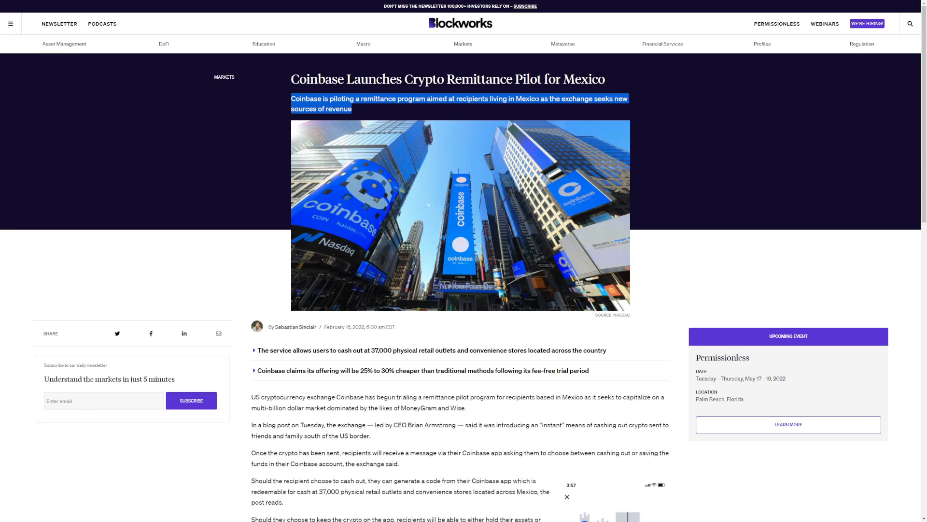
mouse_move(506, 138)
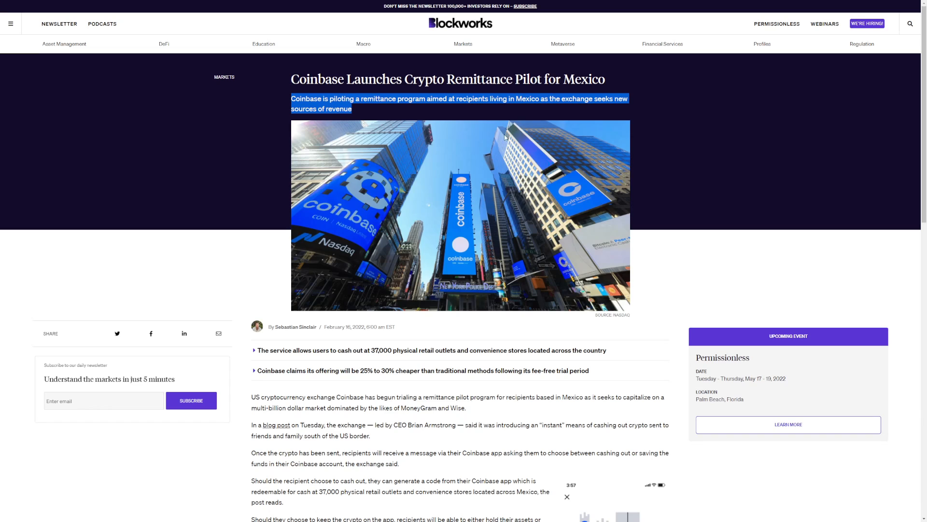
mouse_move(505, 138)
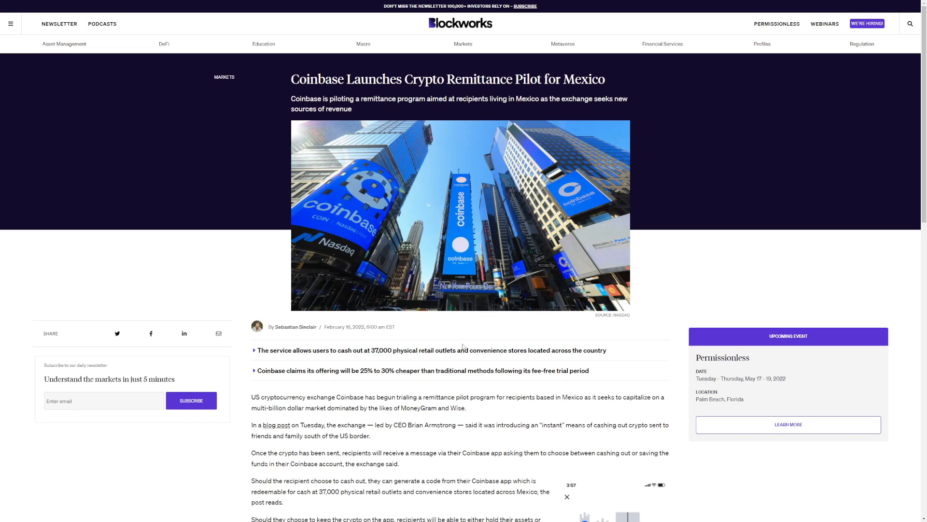
mouse_move(361, 378)
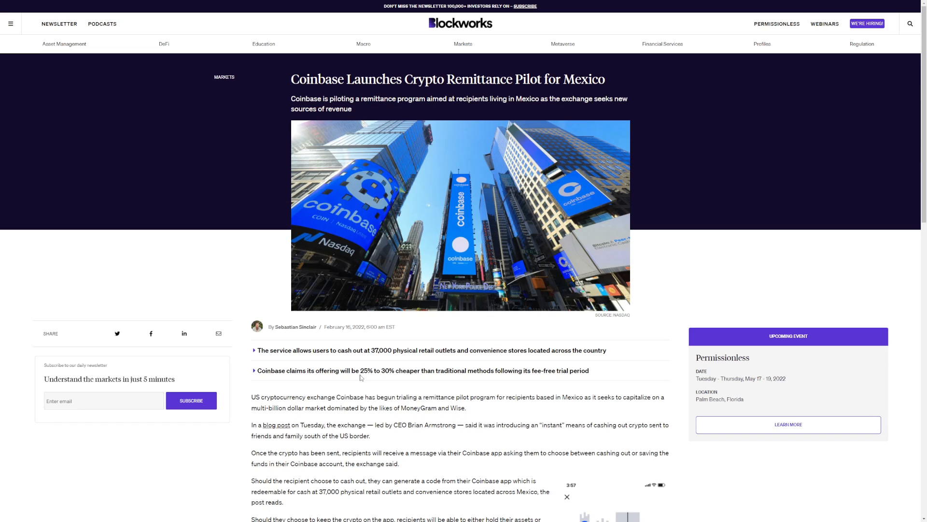
Scroll the Blockworks Coinbase remittance article past its key points into the body
double_click(416, 370)
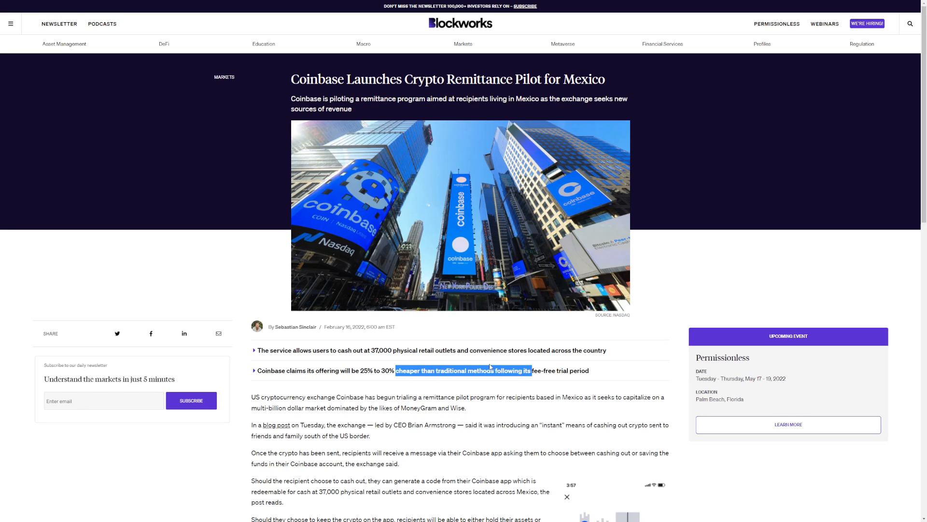
scroll(down, 3)
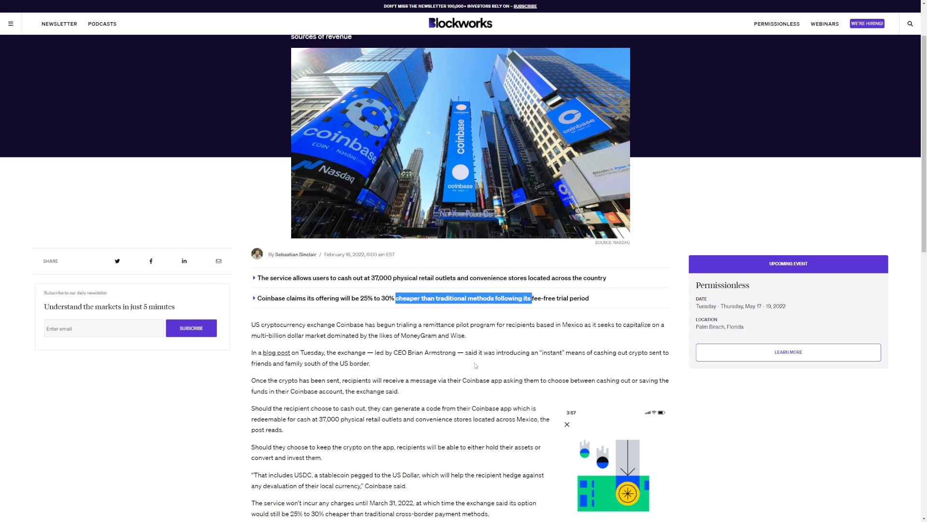
scroll(down, 3)
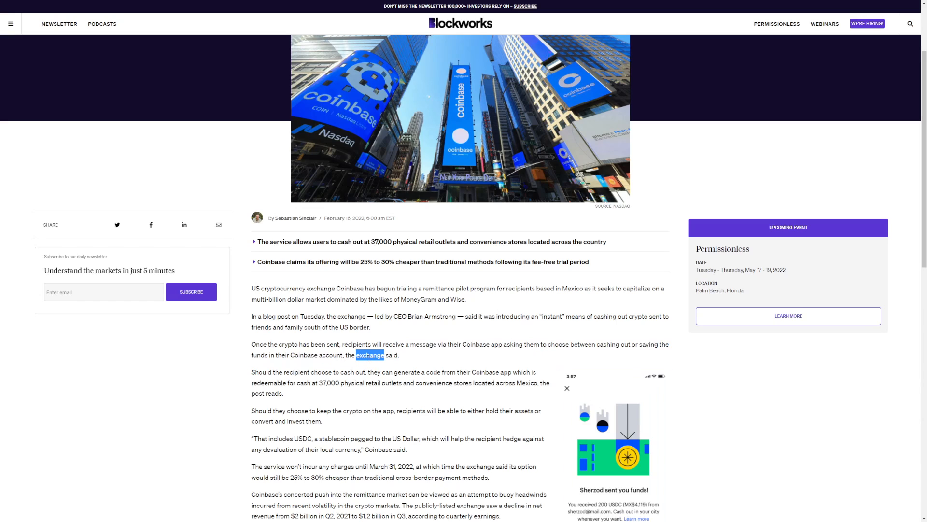
scroll(down, 3)
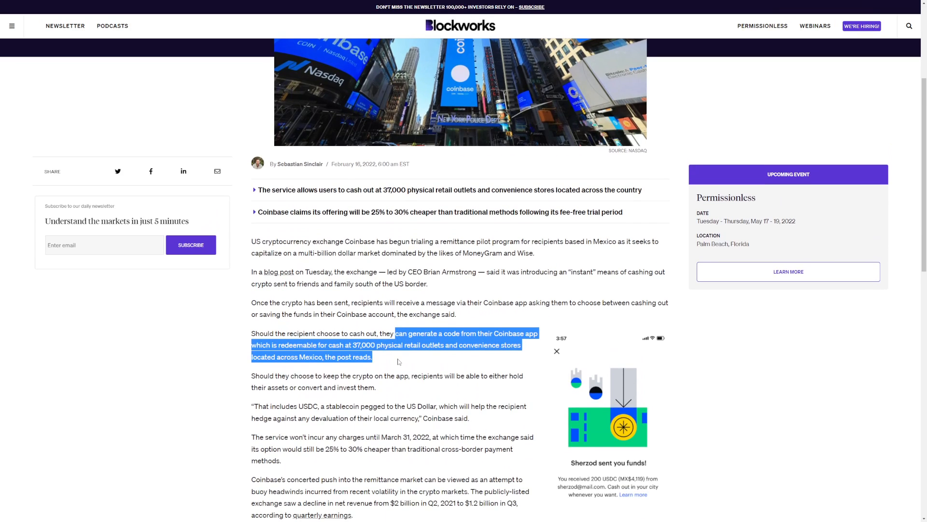
mouse_move(376, 351)
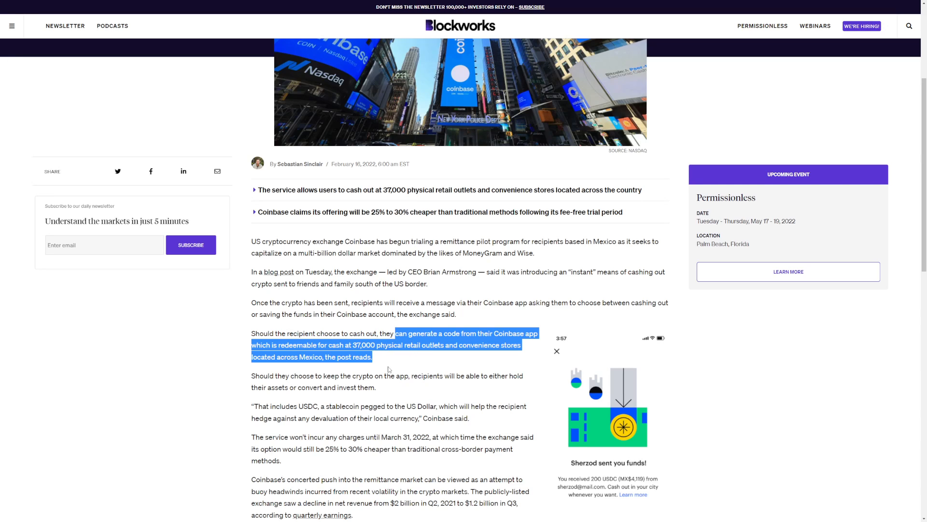
scroll(down, 3)
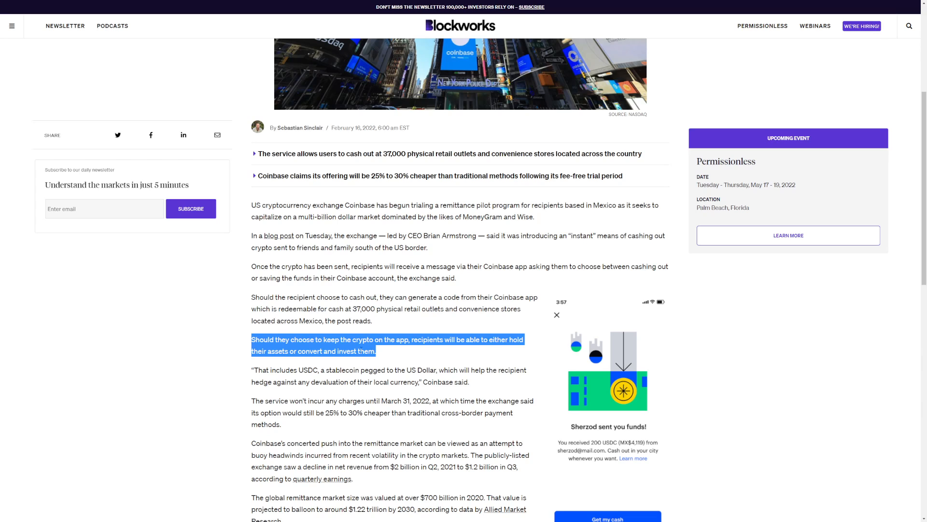
scroll(down, 3)
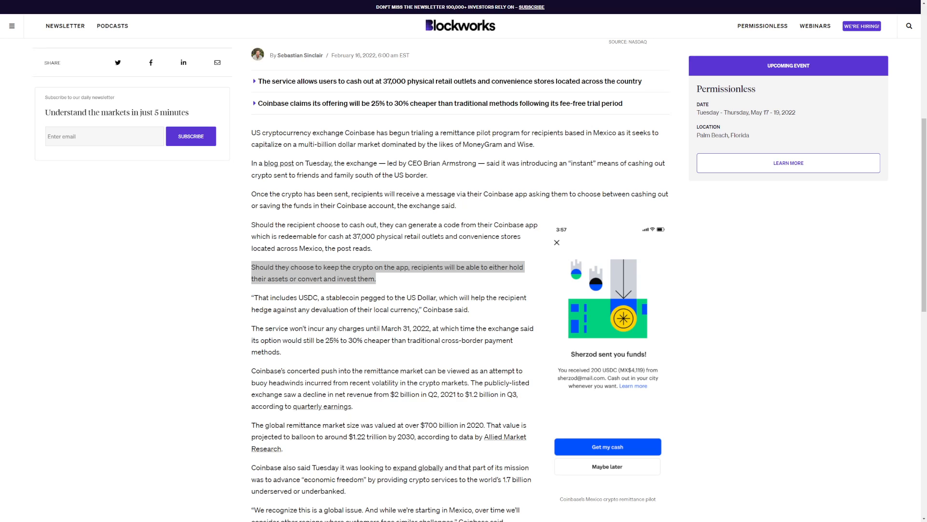
scroll(down, 3)
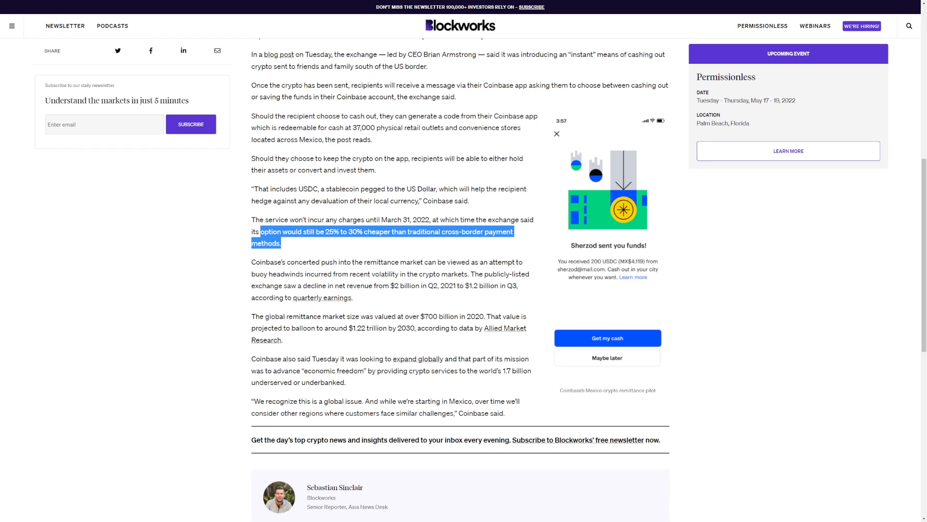
click(384, 267)
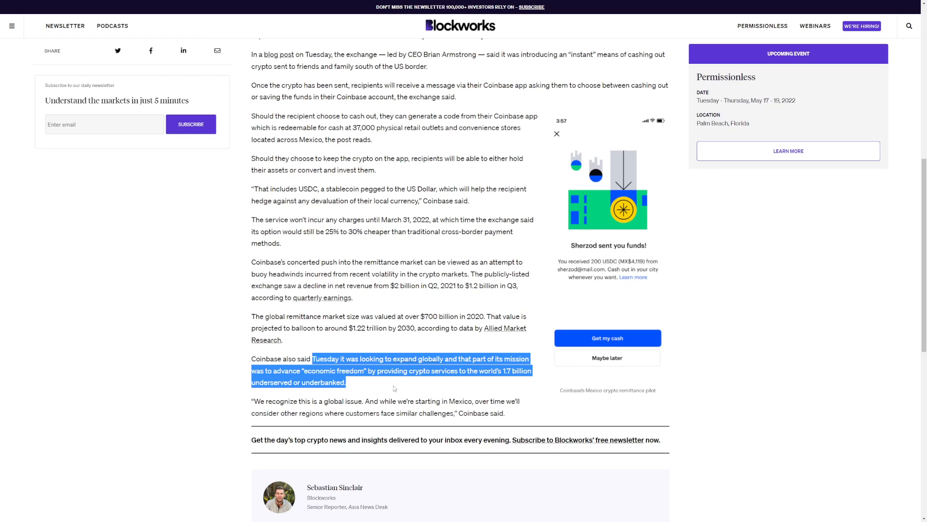
mouse_move(397, 351)
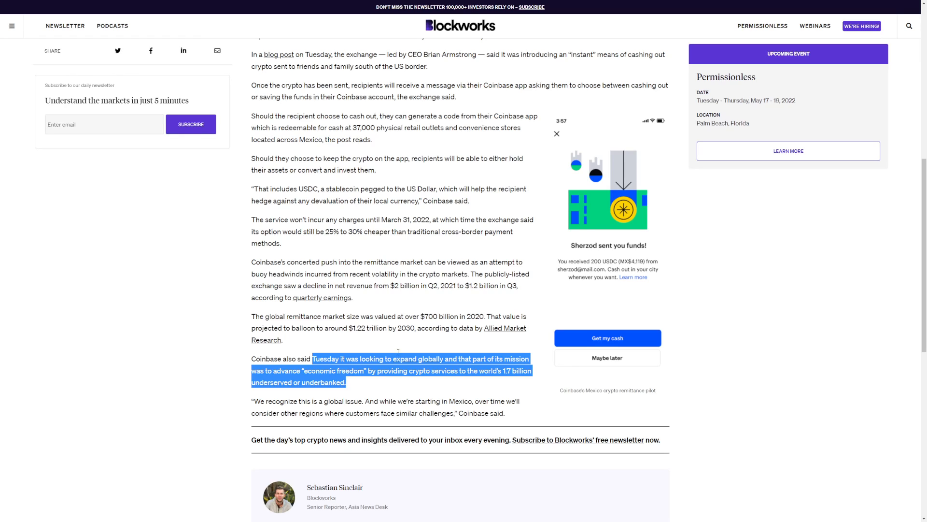
click(396, 351)
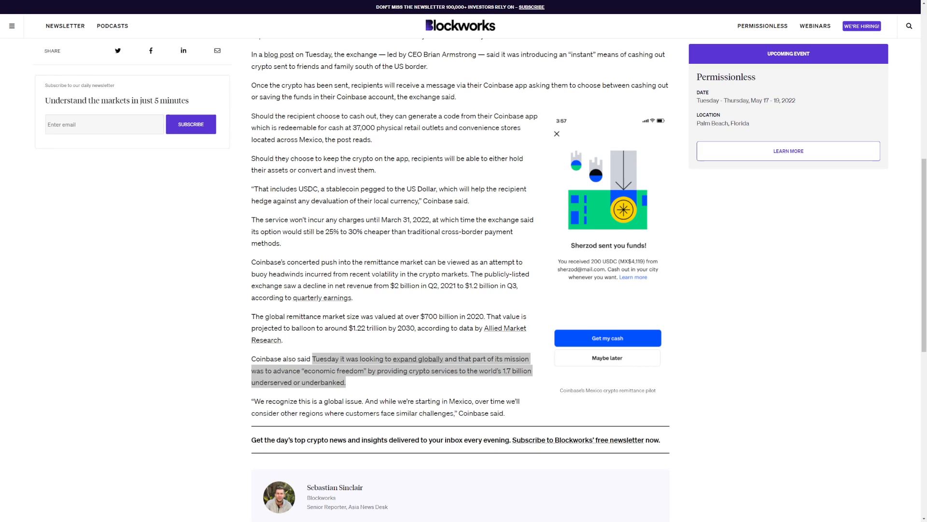
mouse_move(358, 297)
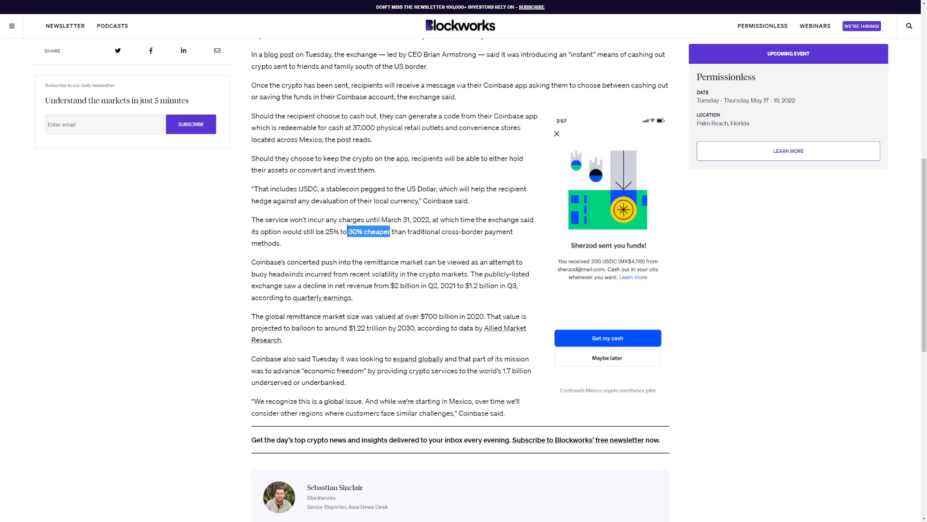
scroll(down, 3)
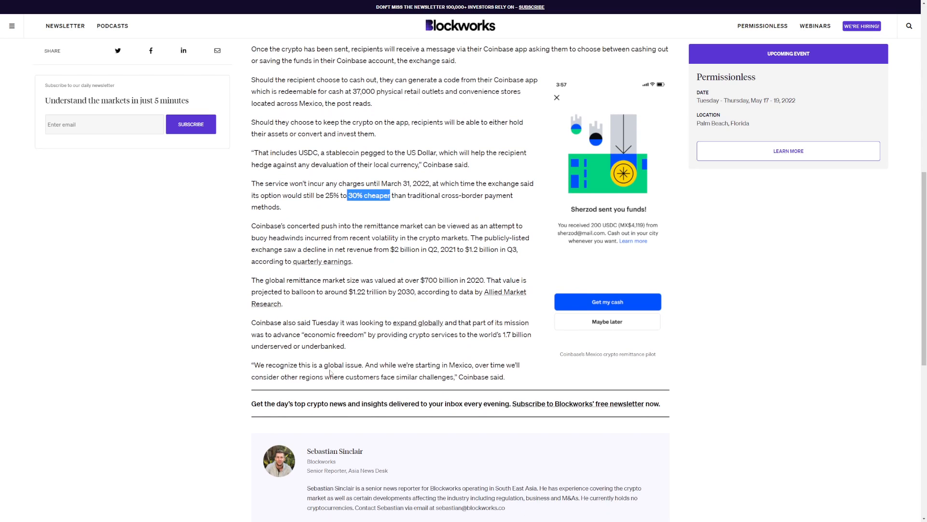
Show the Motley Fool Shiba Inu article full screen at its 'right investment' section
click(392, 6)
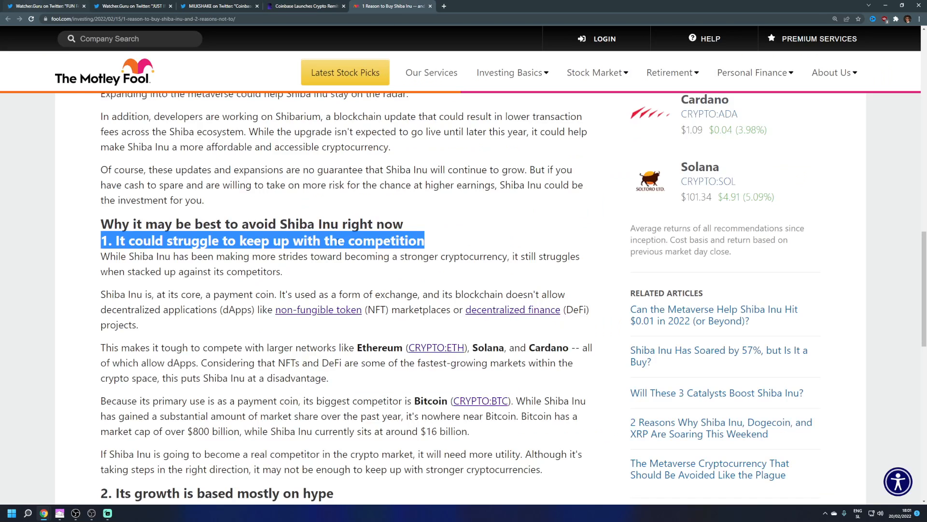
scroll(up, 3)
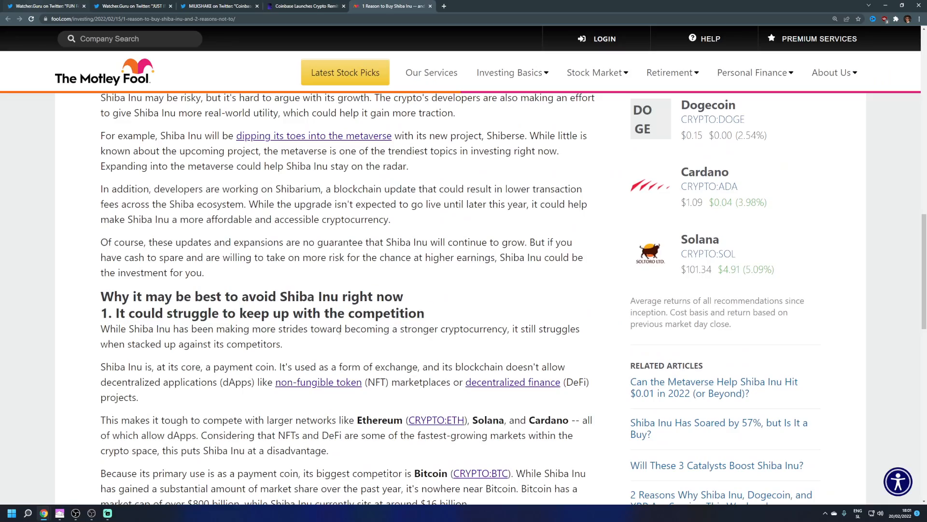
key(f11)
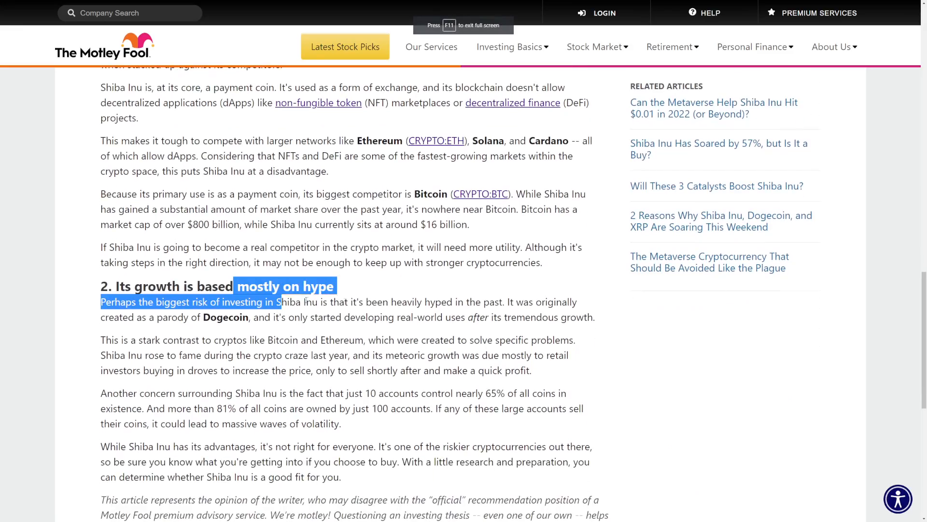
scroll(up, 3)
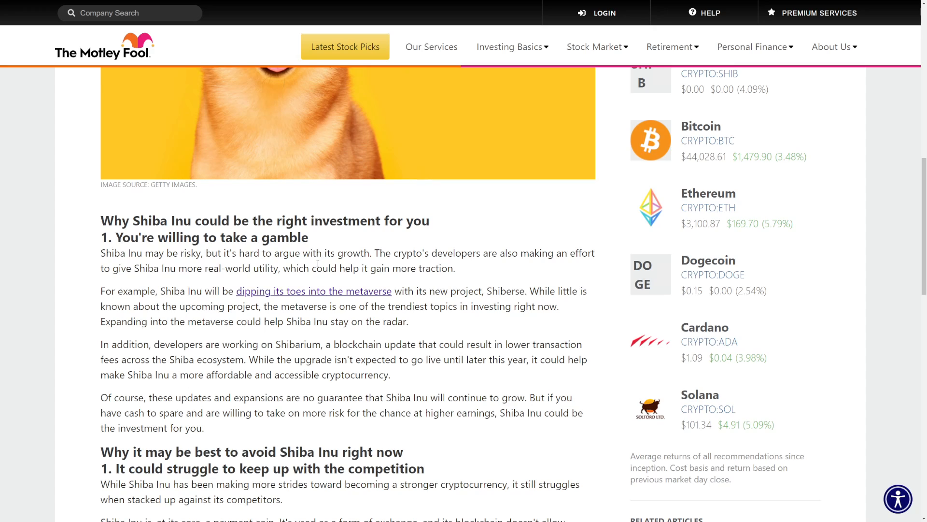
mouse_move(347, 373)
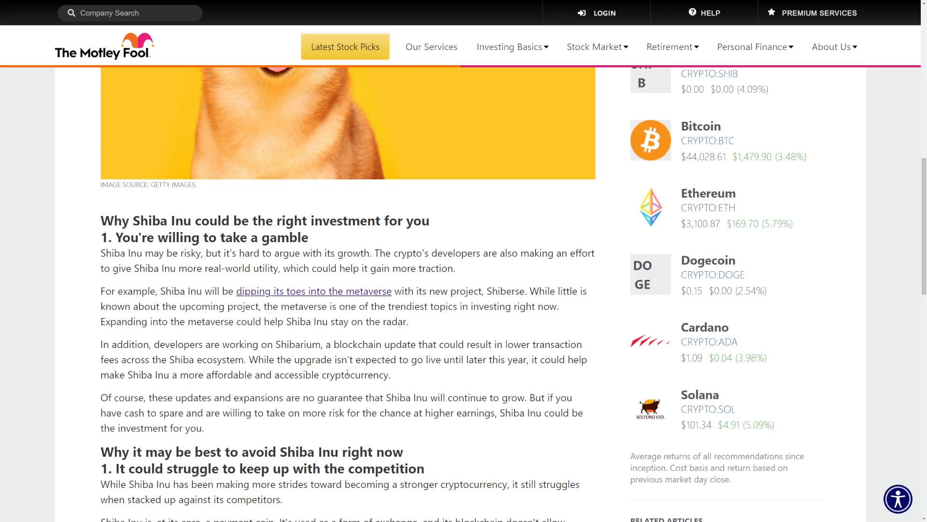
mouse_move(364, 336)
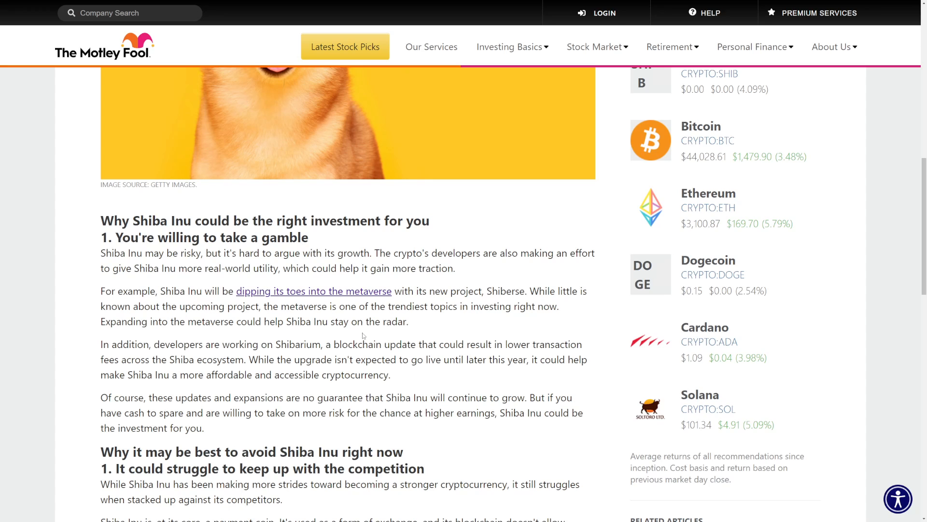